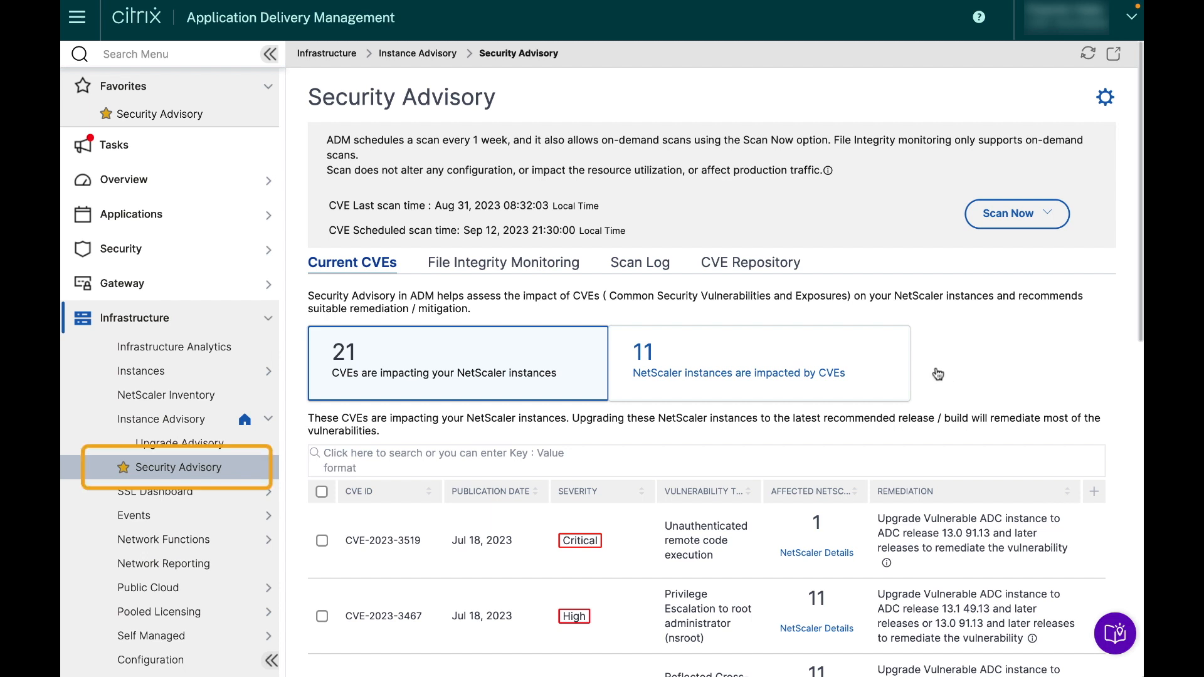
{"action": "mouse_move", "coordinate": [246, 471]}
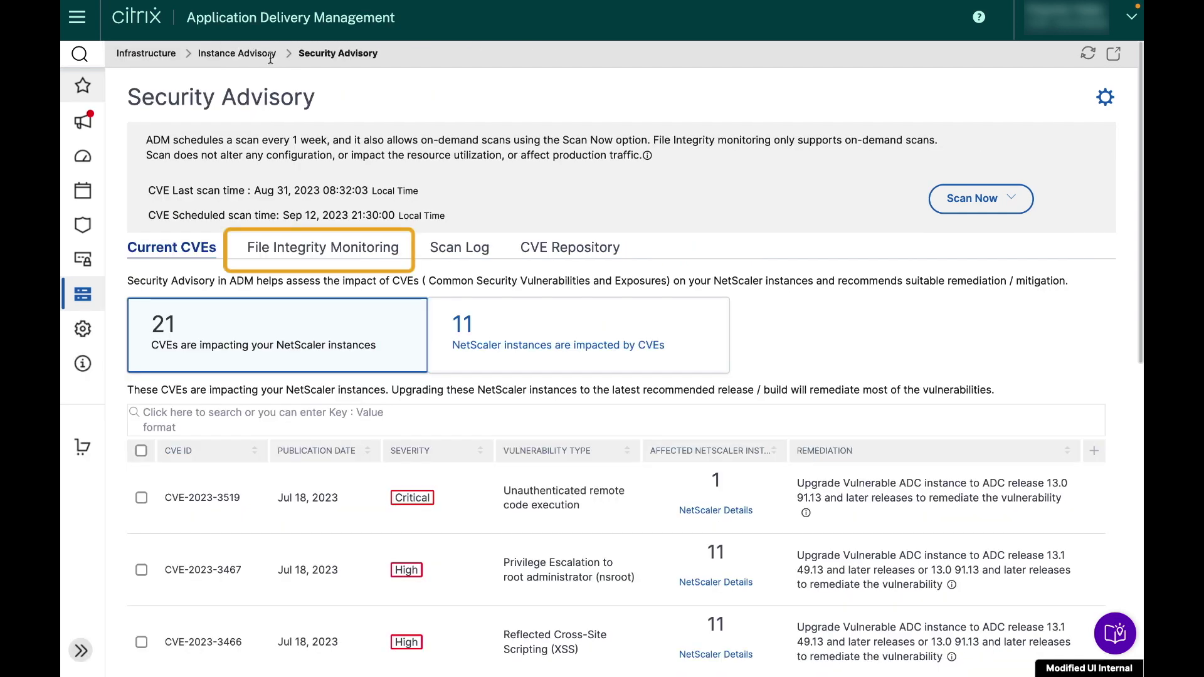
Show the File Integrity Monitoring results in Security Advisory.
{"action": "left_click", "coordinate": [320, 247]}
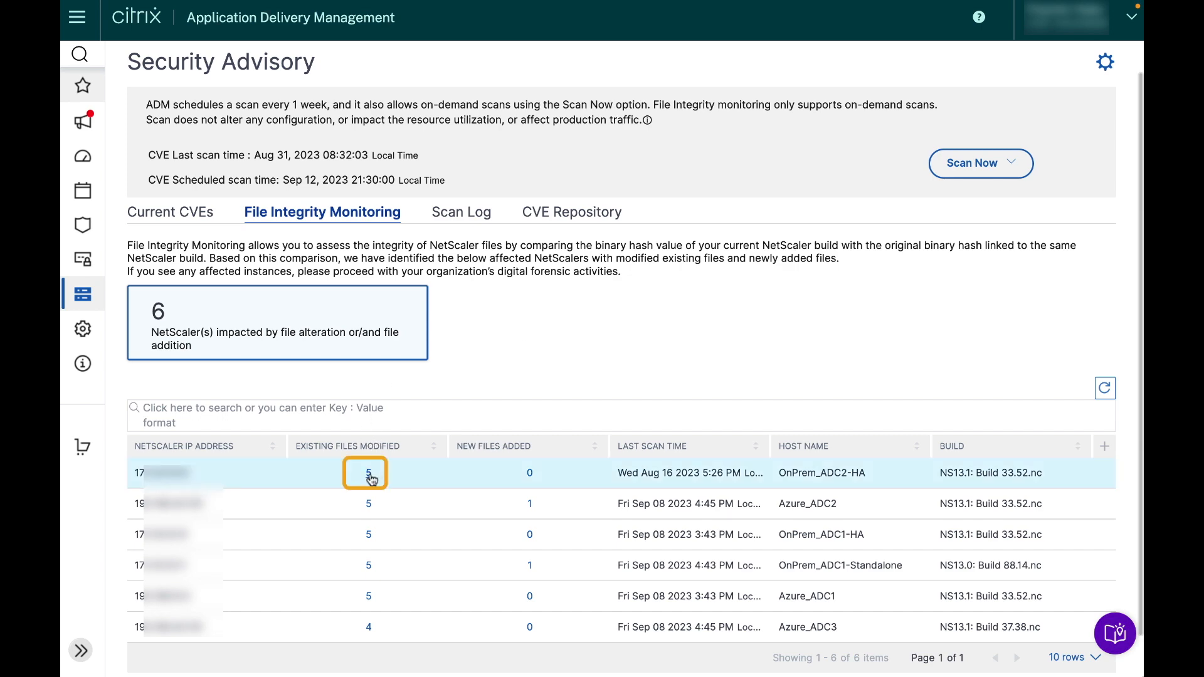
{"action": "left_click", "coordinate": [368, 473]}
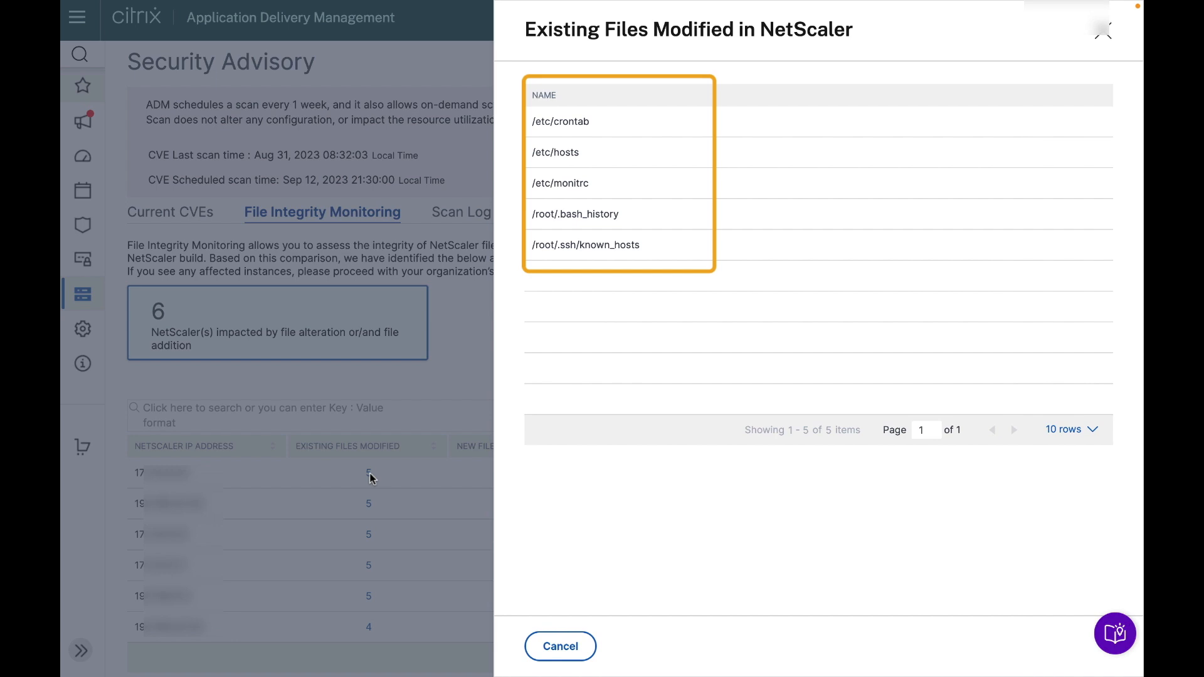
{"action": "mouse_move", "coordinate": [713, 444]}
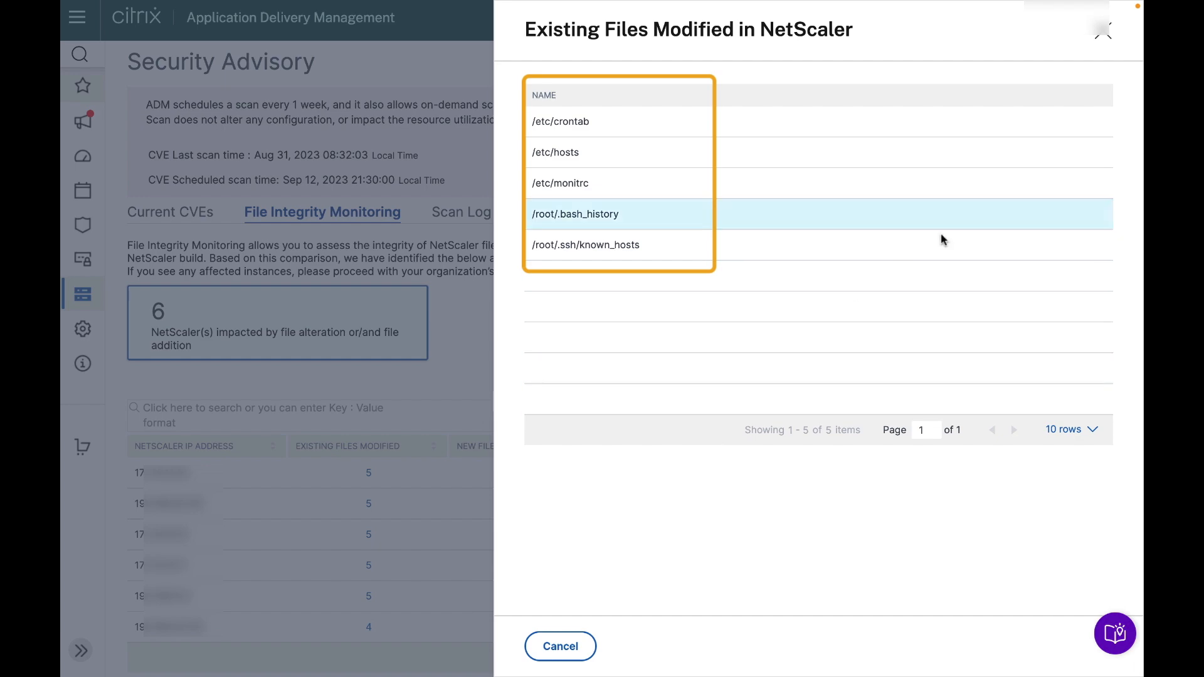
{"action": "left_click", "coordinate": [560, 646]}
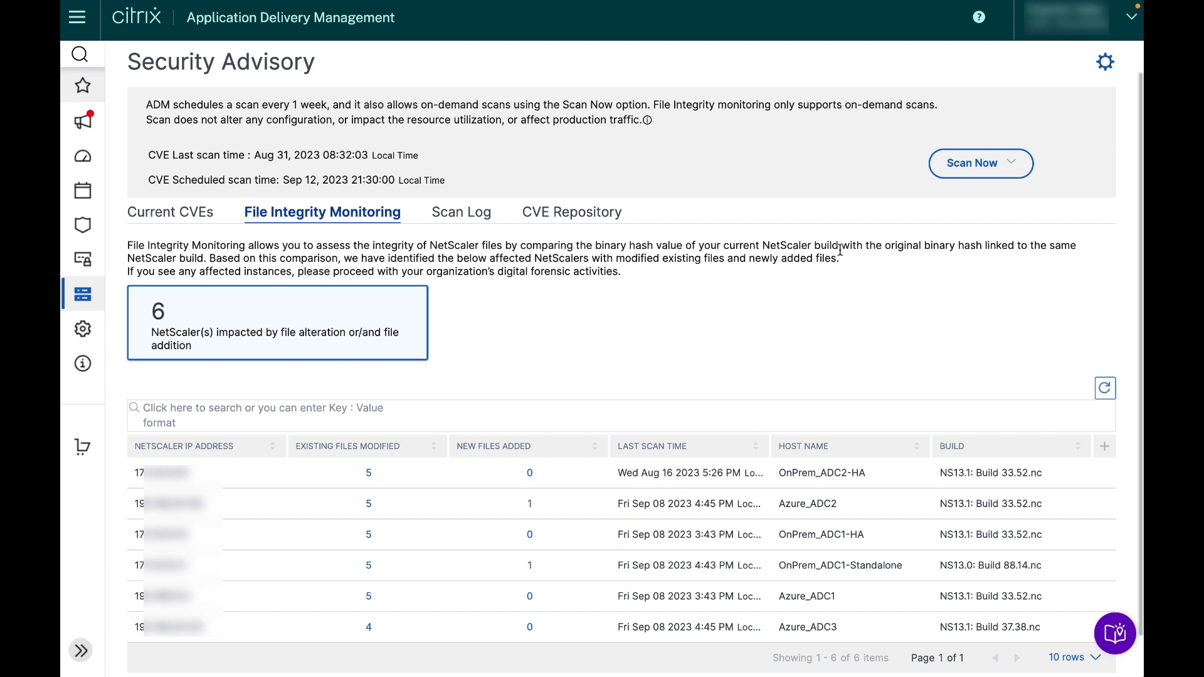
Run an on-demand Scan Files scan from Scan Now and dismiss the success notification.
{"action": "left_click", "coordinate": [1012, 163]}
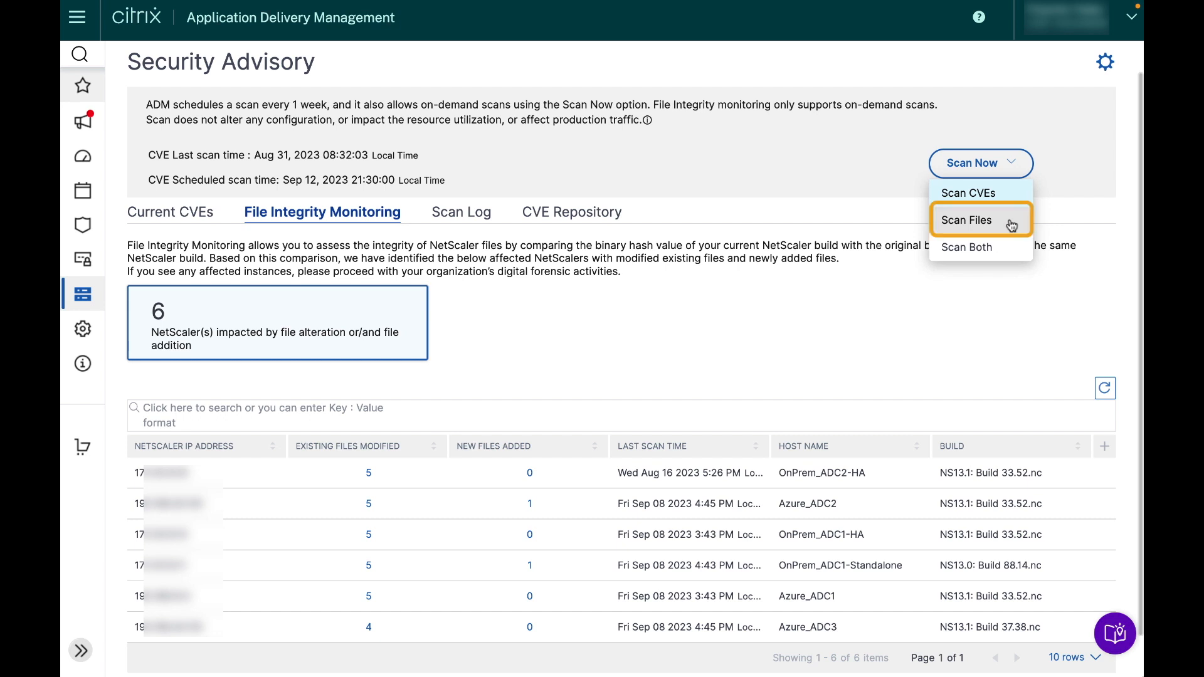
{"action": "mouse_move", "coordinate": [1011, 247]}
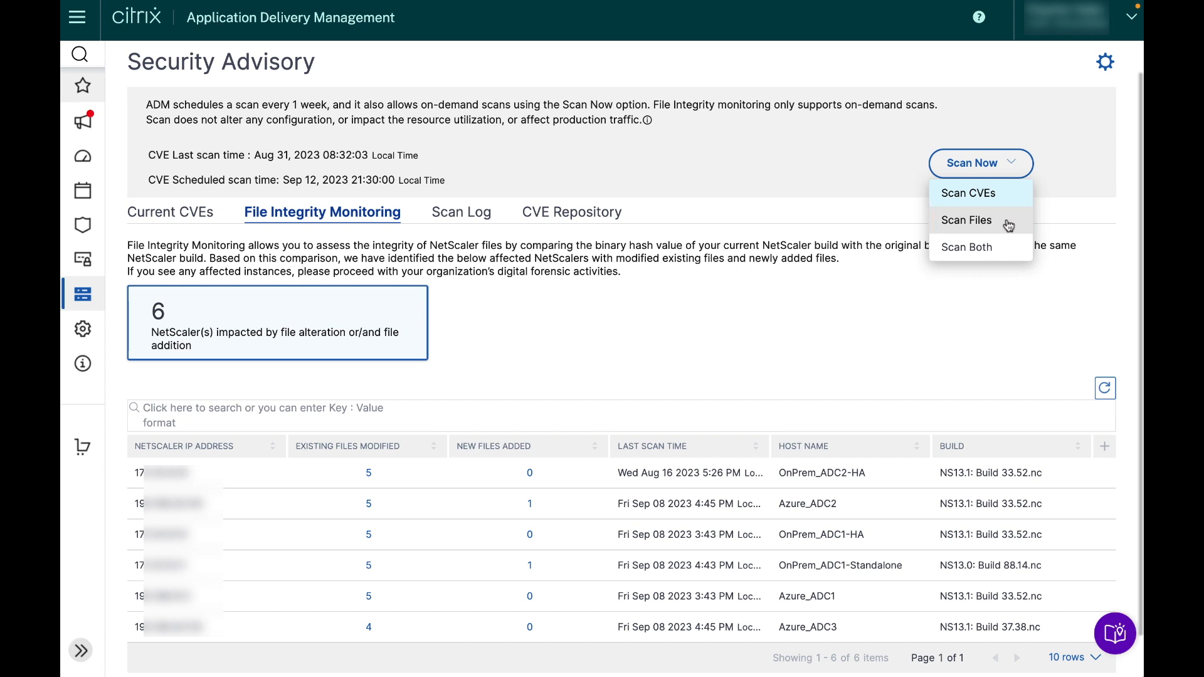
{"action": "left_click", "coordinate": [966, 220]}
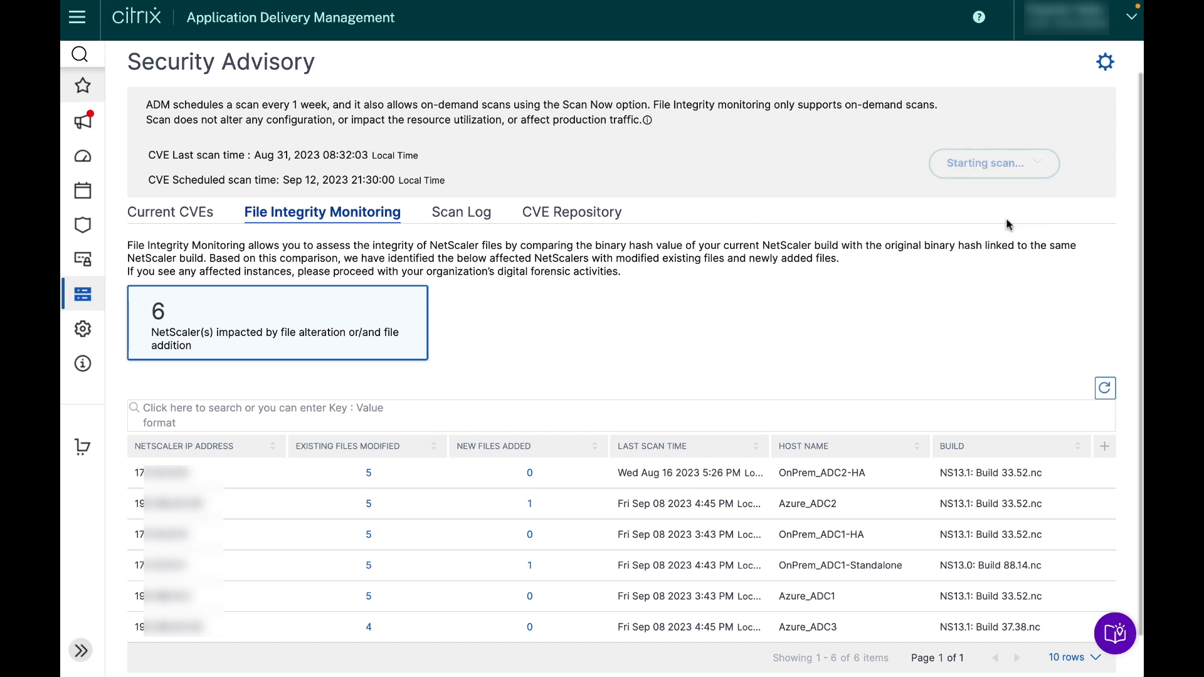
{"action": "left_click", "coordinate": [984, 163]}
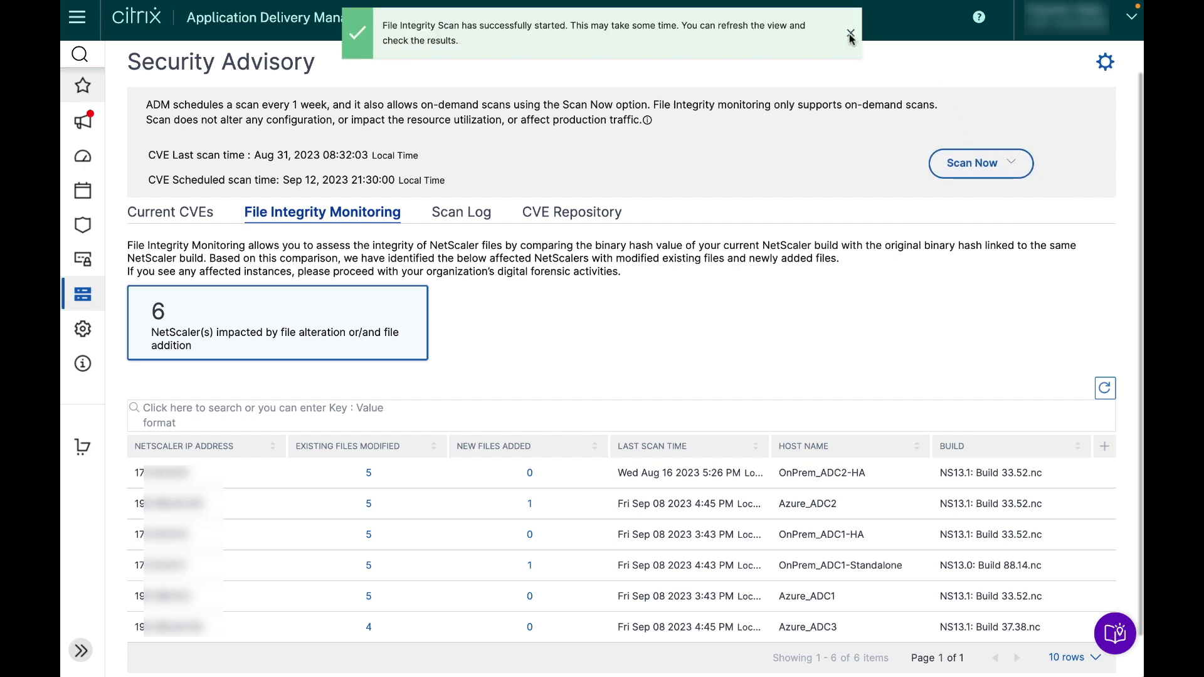
{"action": "left_click", "coordinate": [851, 32]}
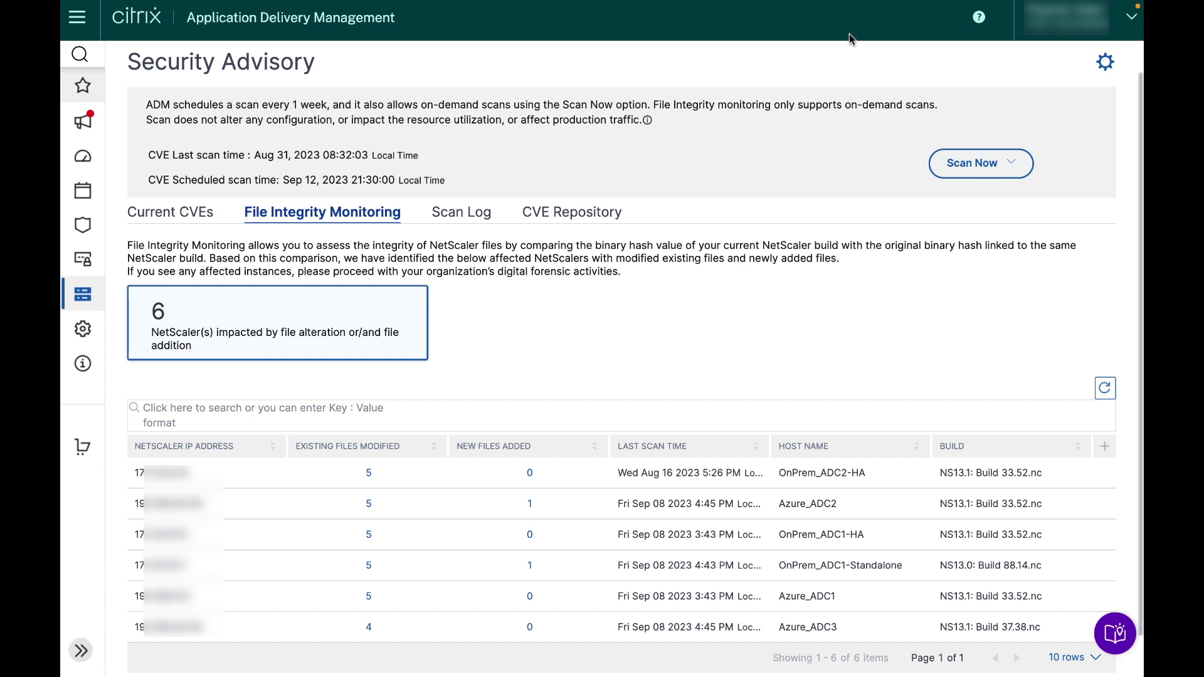